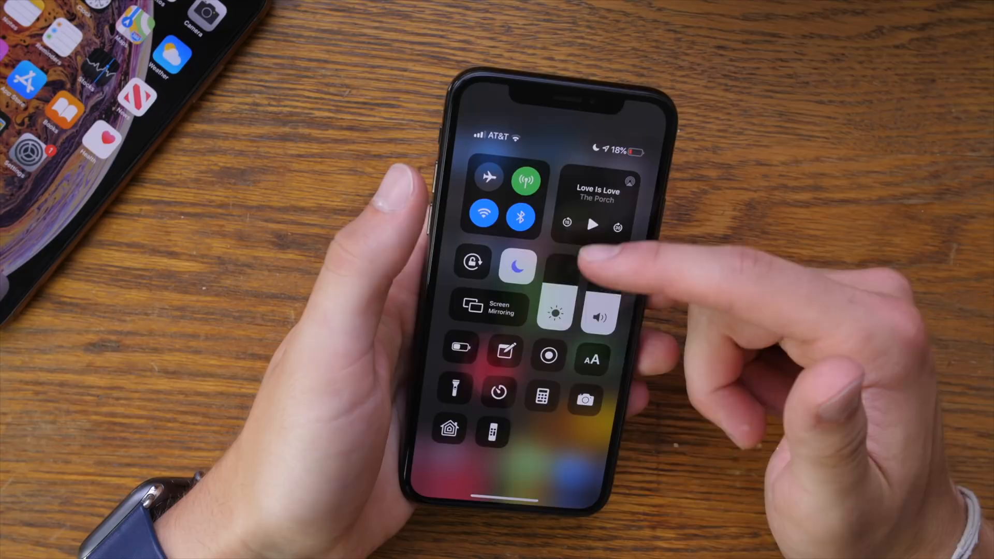
Switch the appearance to Dark Mode from the Control Center brightness slider.
left_click(555, 311)
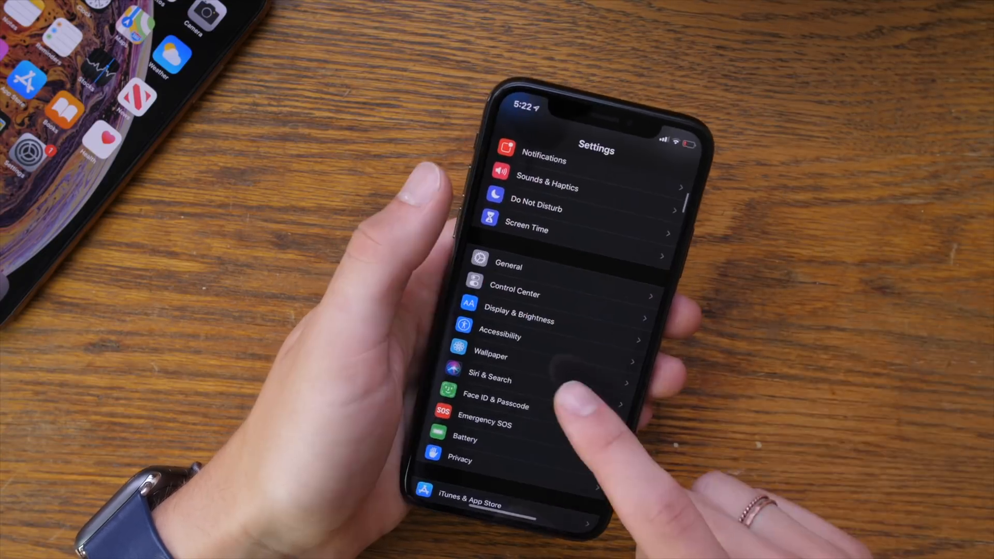
left_click(490, 356)
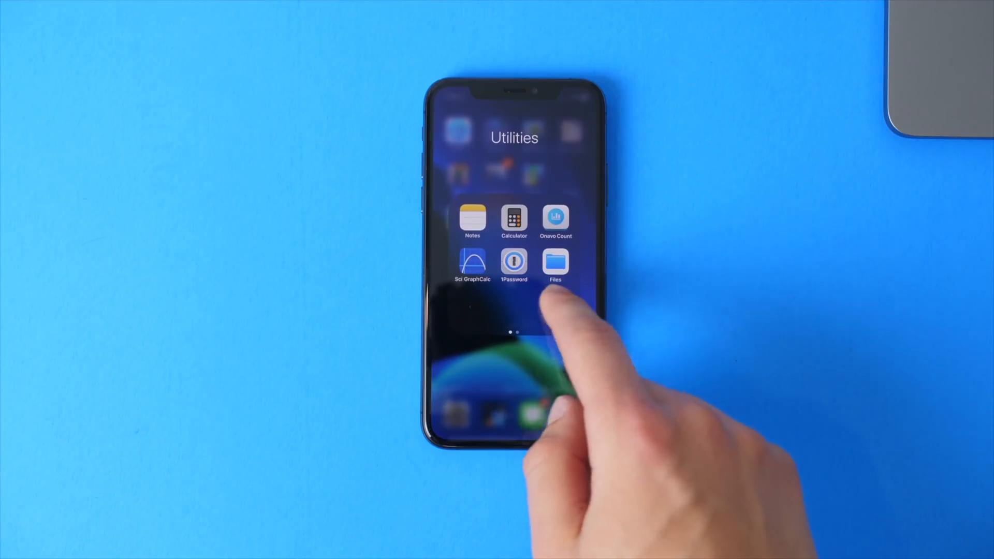
Expand the connectivity tile to show Wi-Fi, Bluetooth, AirDrop and Personal Hotspot controls.
left_click(555, 265)
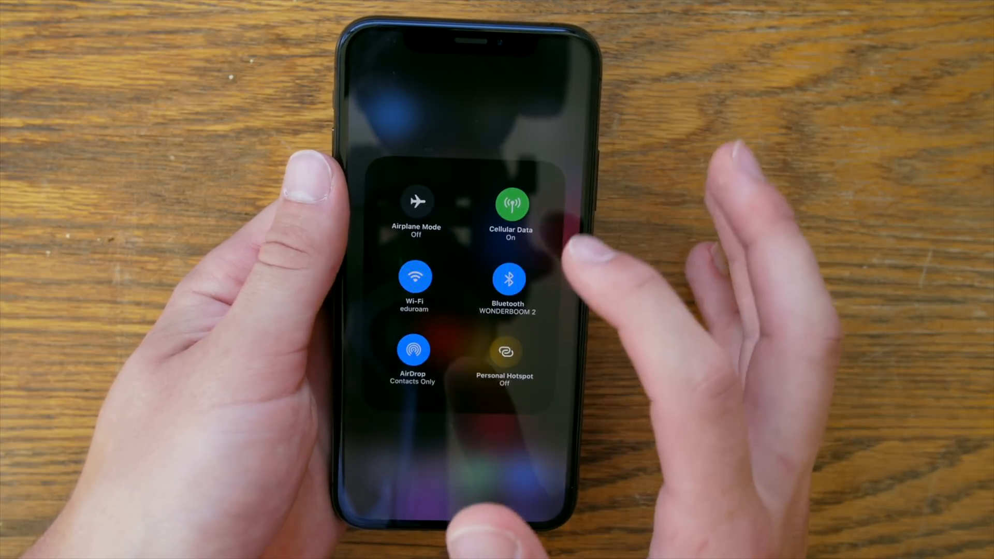
left_click(507, 277)
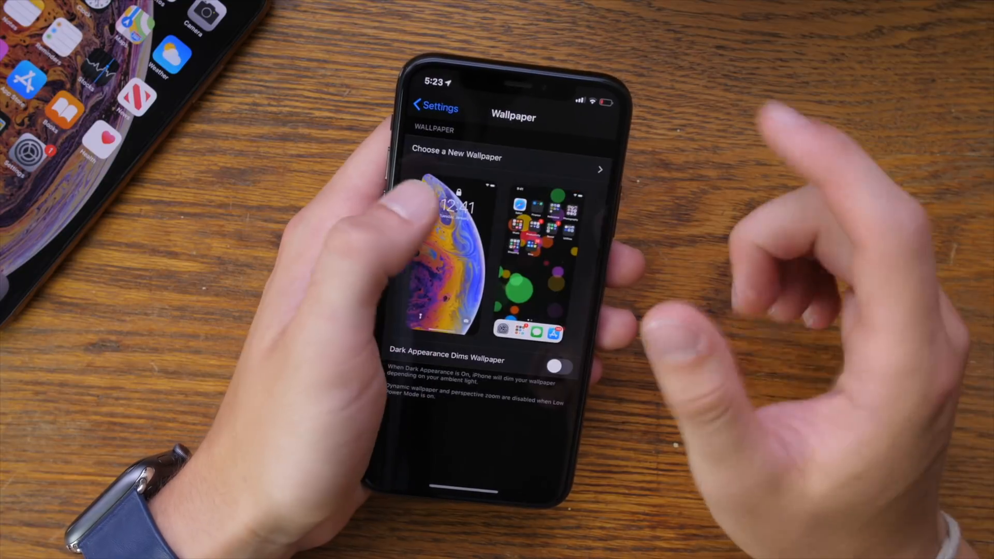
Show the Apple ID account page with iCloud, Find My and Family Sharing.
left_click(430, 106)
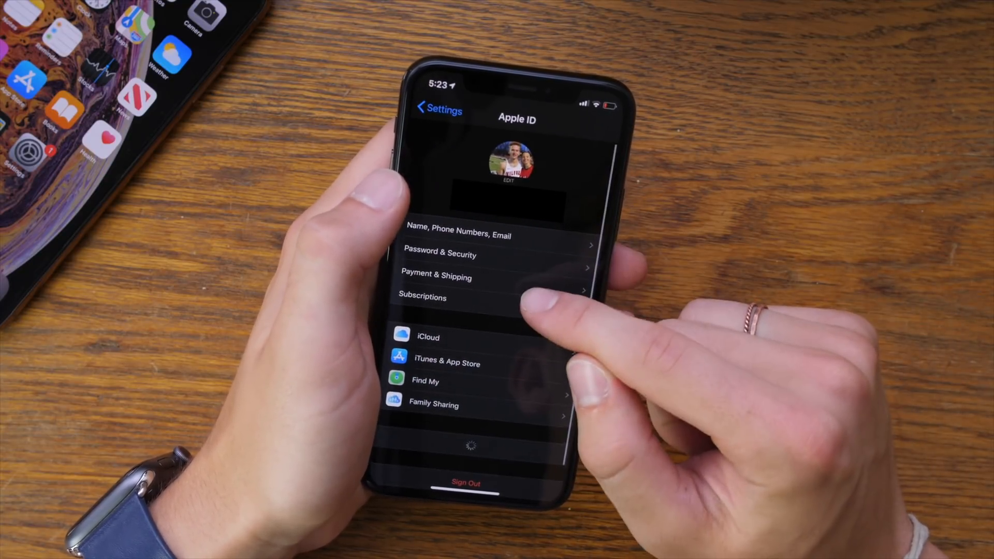
left_click(424, 381)
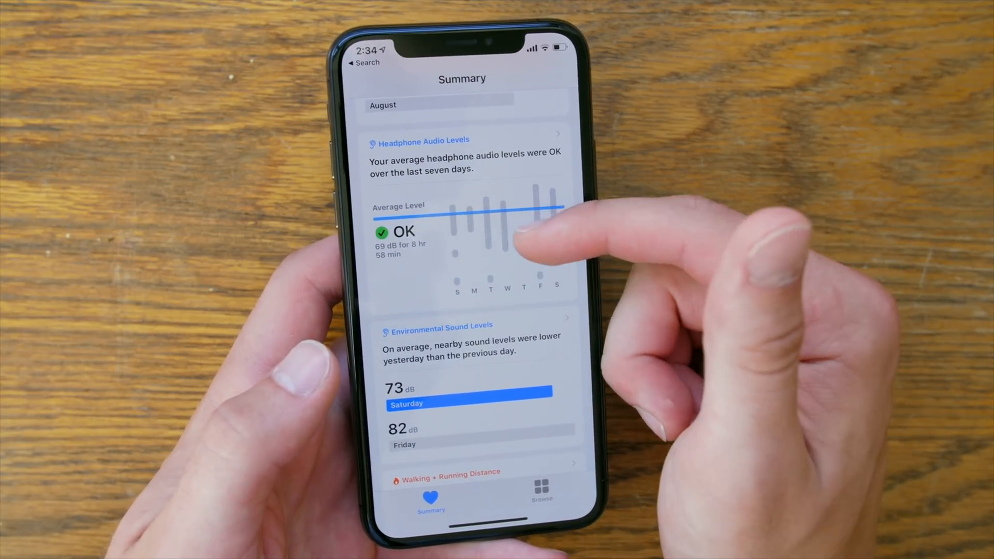
Reveal the Headphone Audio Levels and Environmental Sound Levels cards in the Health summary.
scroll("down", 3)
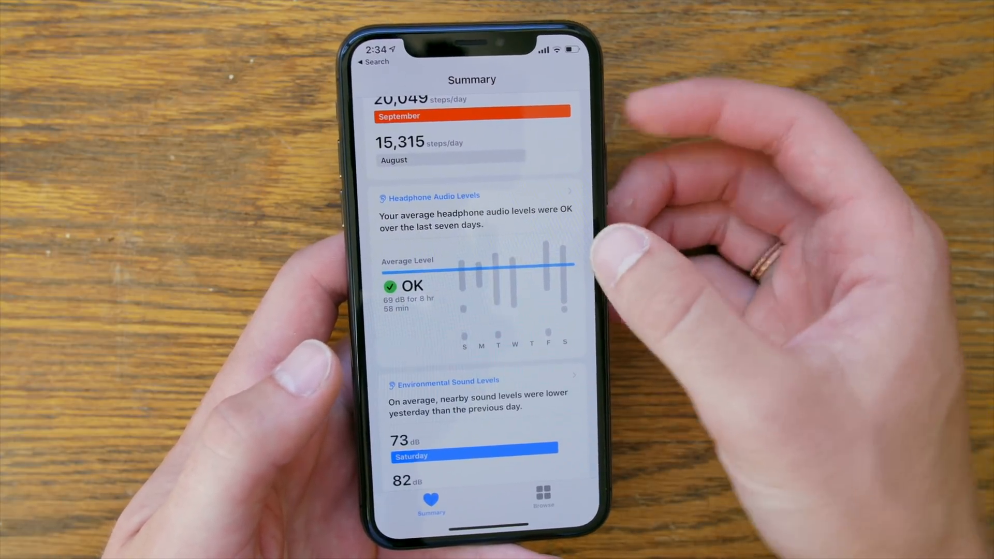
left_click(538, 491)
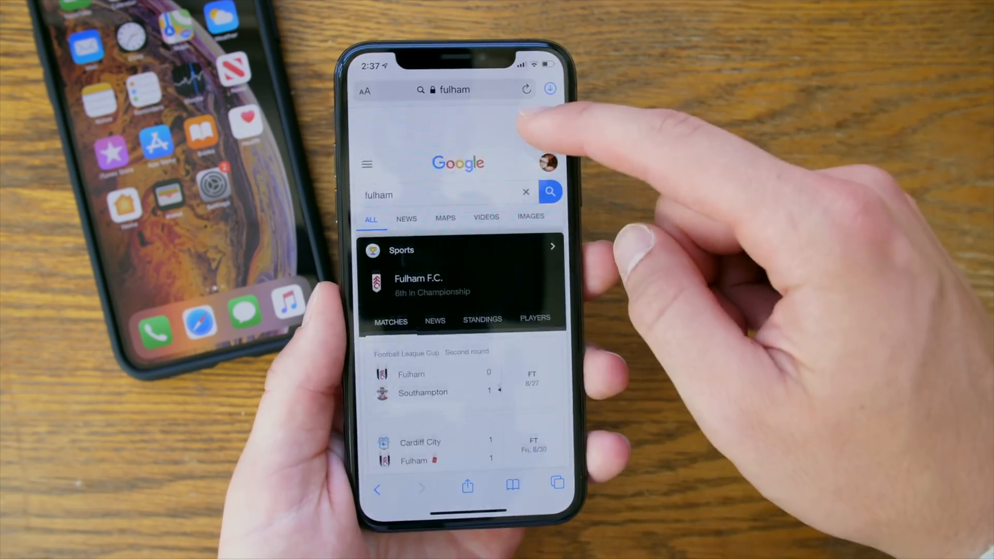
Scroll the Google results for fulham to the Fulham F.C. match scores card.
scroll("down", 3)
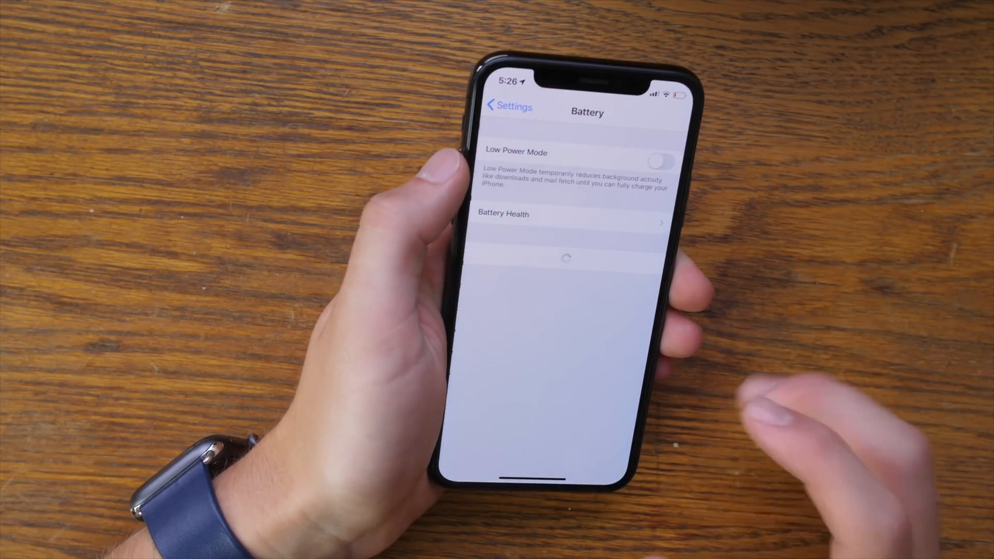
Show the Battery page with Low Power Mode off and the Battery Health entry.
left_click(574, 215)
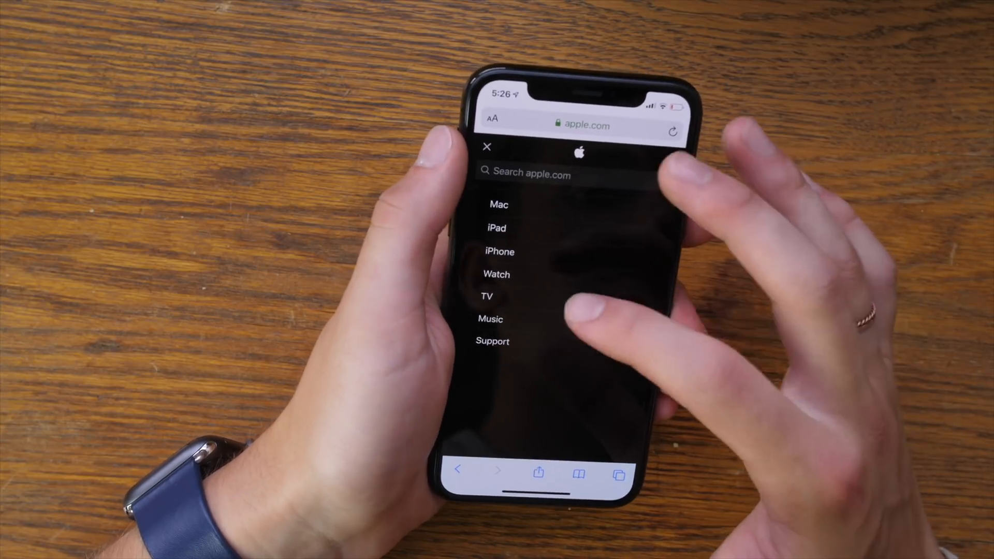
Capture the iDB Apple TV+ article as a Full Page PDF screenshot.
left_click(499, 252)
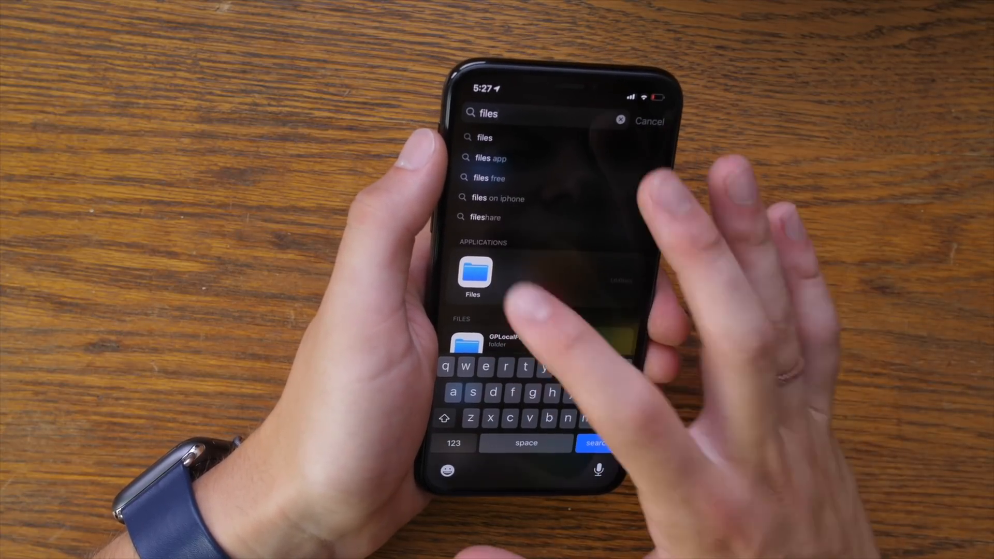
left_click(472, 272)
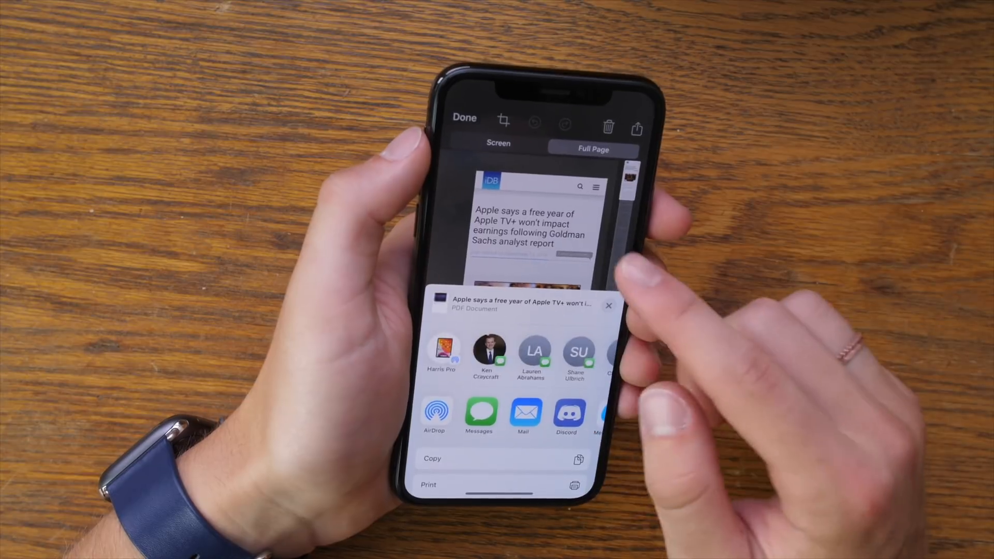
Bring up the share sheet for the full-page PDF, then return to Notes.
left_click(609, 306)
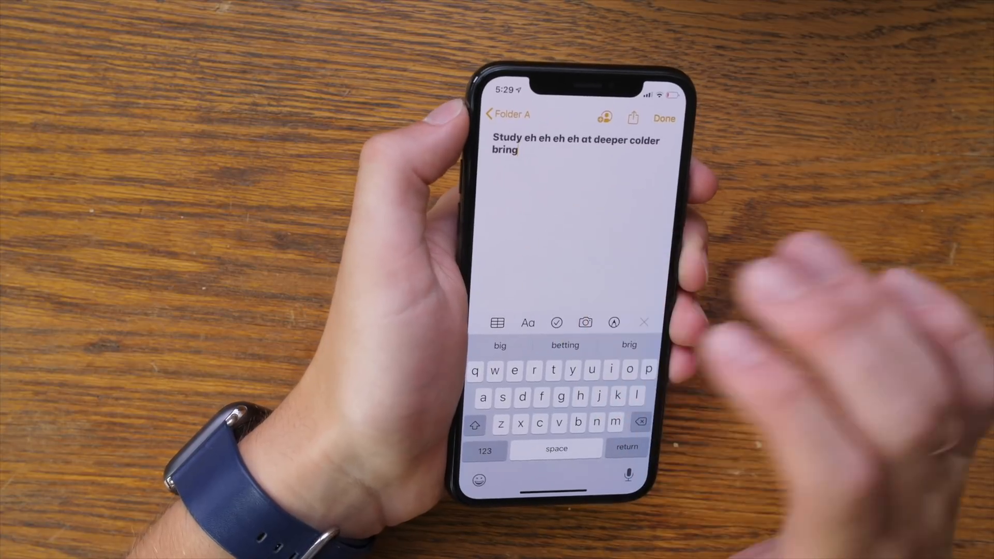
left_click(521, 151)
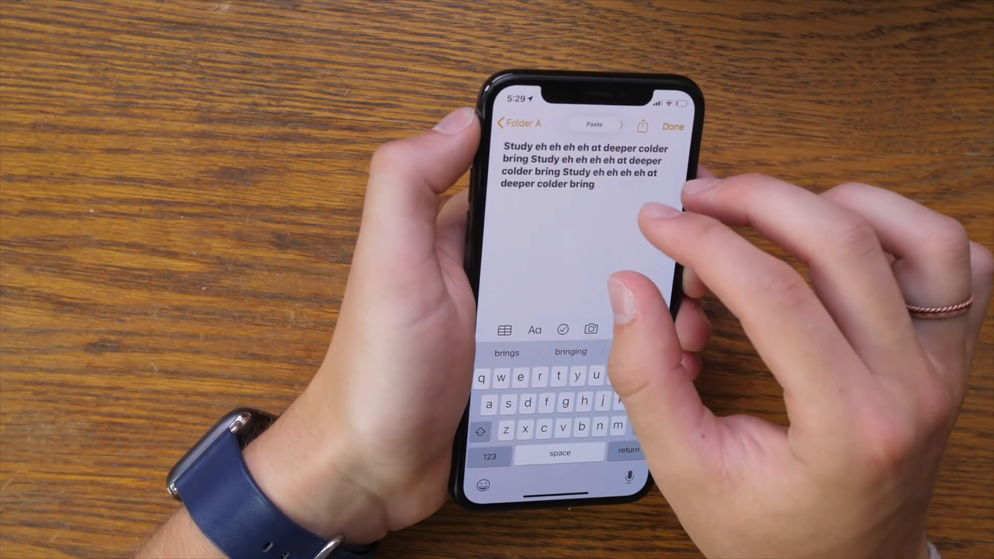
Paste the copied sentence again so the note shows it three times.
double_click(588, 171)
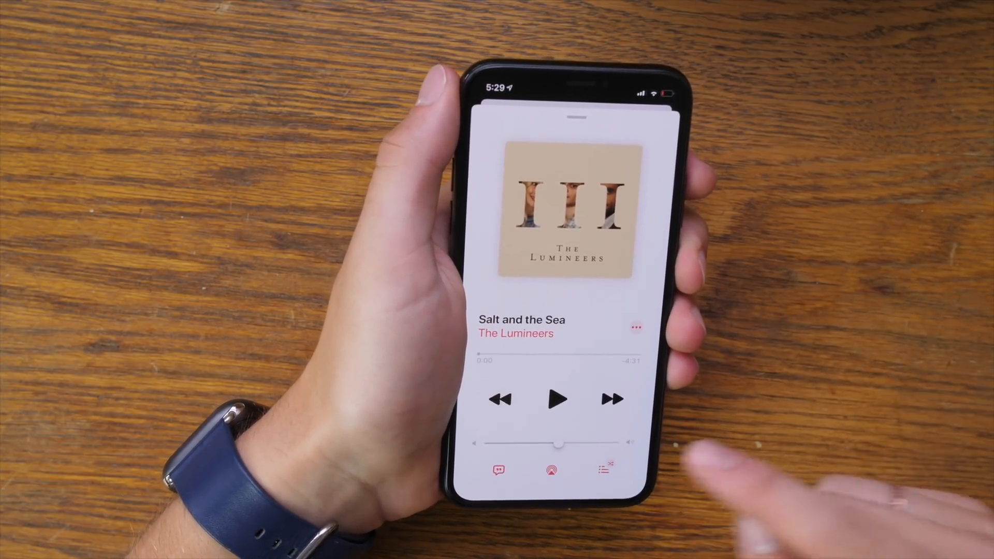
Show synced lyrics for Salt and the Sea and its Share Song / View Full Lyrics options.
left_click(605, 470)
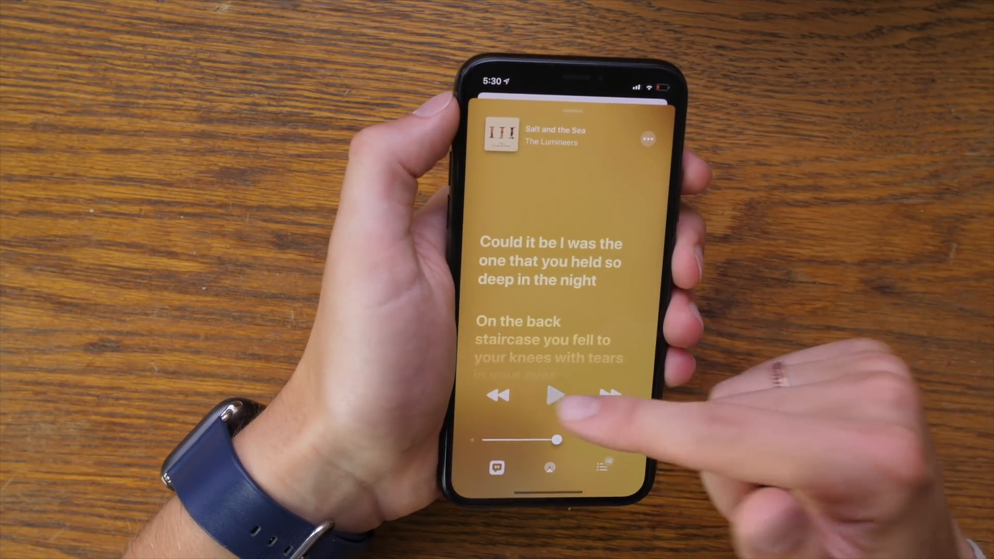
left_click(554, 396)
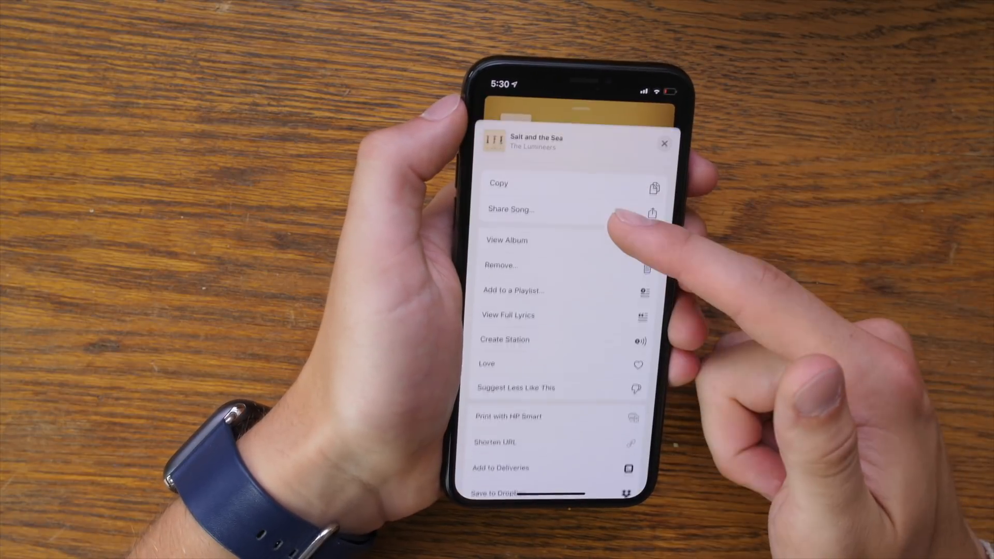
Dismiss the song's action menu and go to Safari's page in Settings.
left_click(509, 315)
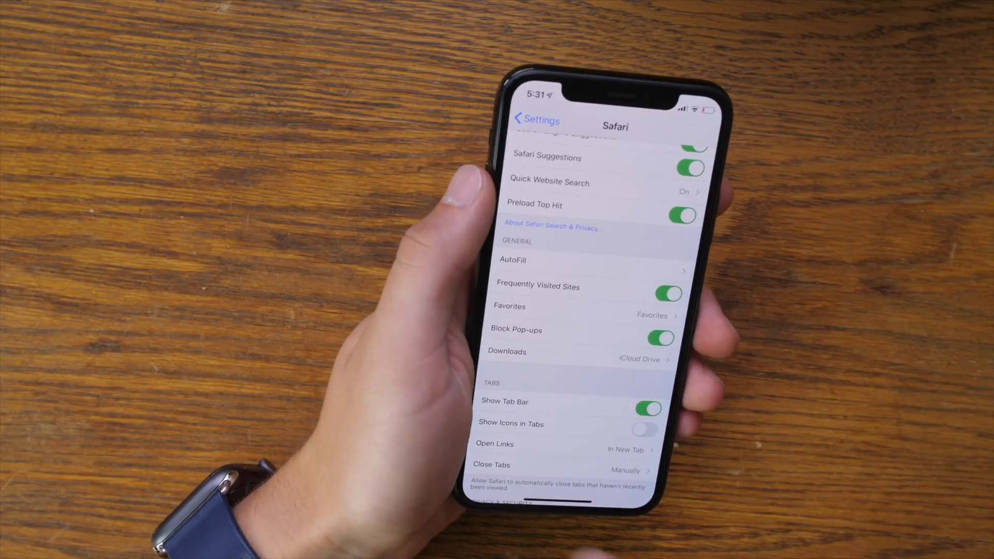
Leave Settings and bring up Maps with Favorites, My Places and recently viewed places.
left_click(570, 465)
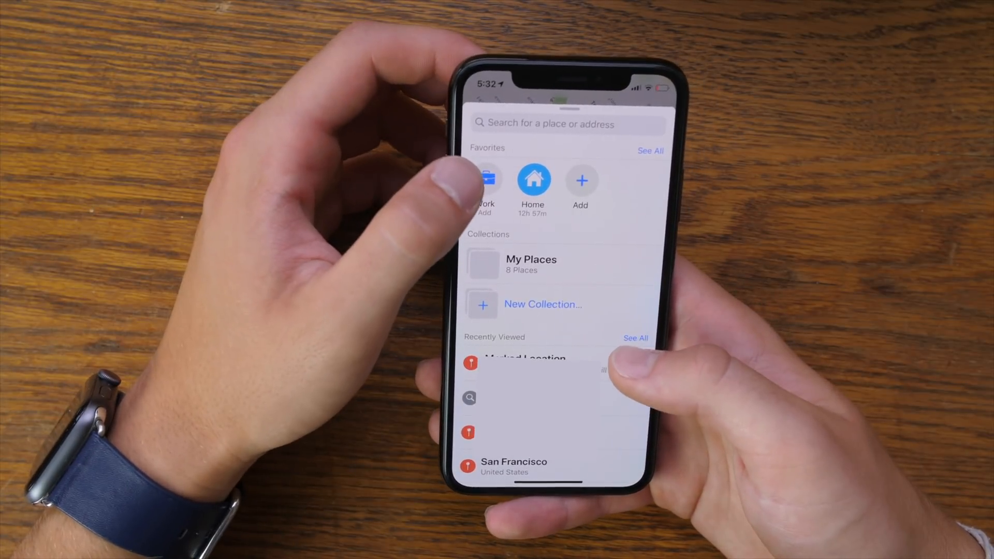
Search Maps for 'San fran', then switch to the empty Today list in Reminders.
left_click(568, 124)
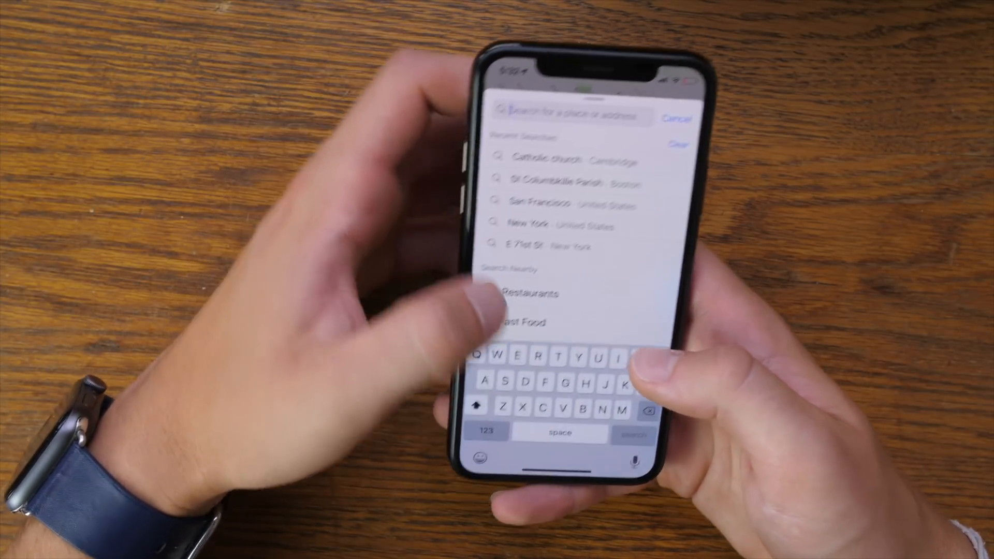
type("San fran")
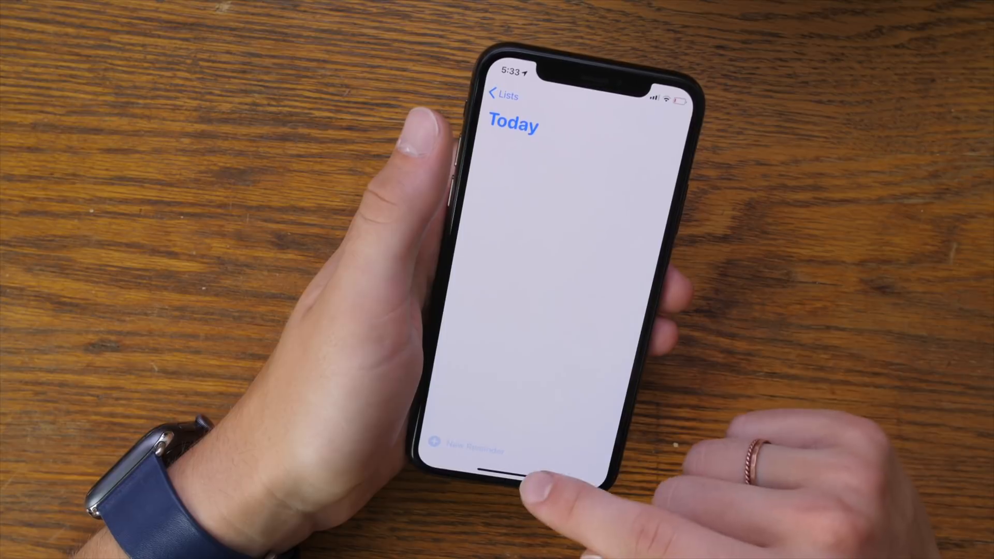
Return to the Reminders lists overview, then bring up the Boston College video in Photos.
left_click(466, 446)
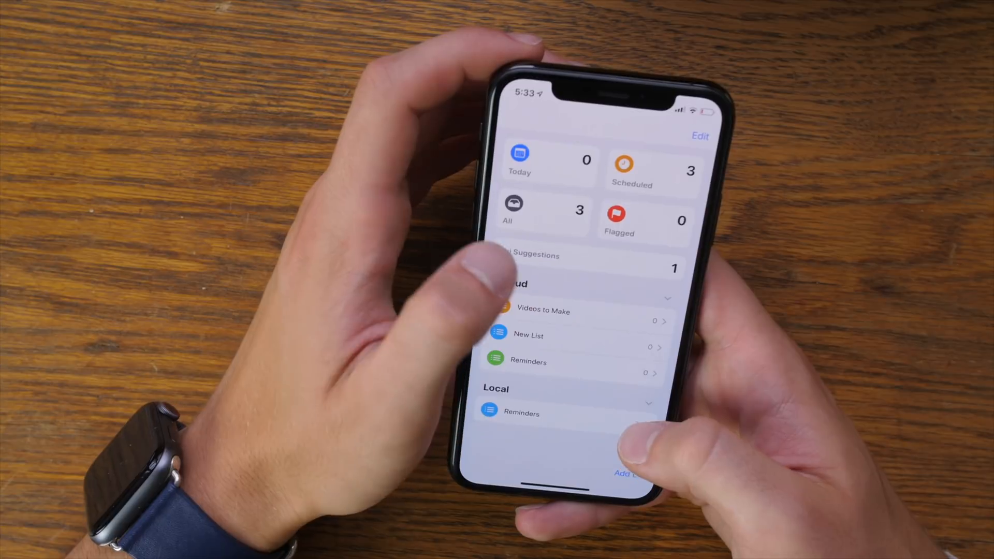
left_click(631, 172)
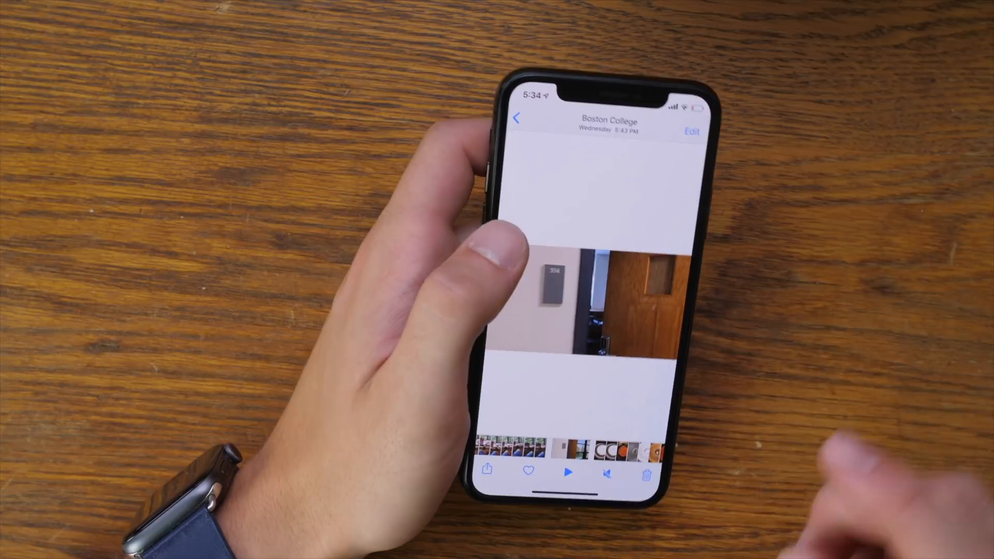
Edit the Boston College video with the crop and Straighten tools, ending at the Photography folder.
left_click(692, 129)
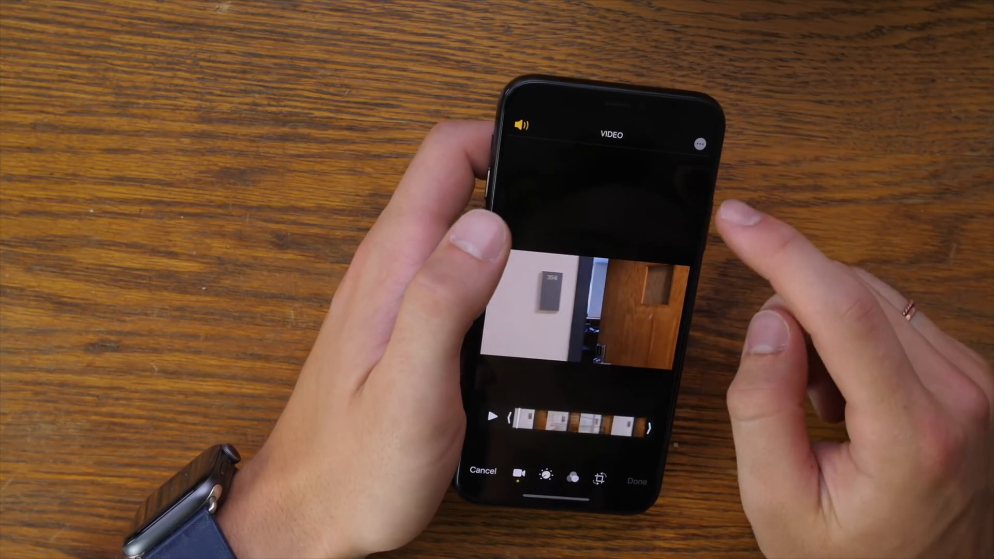
left_click(702, 140)
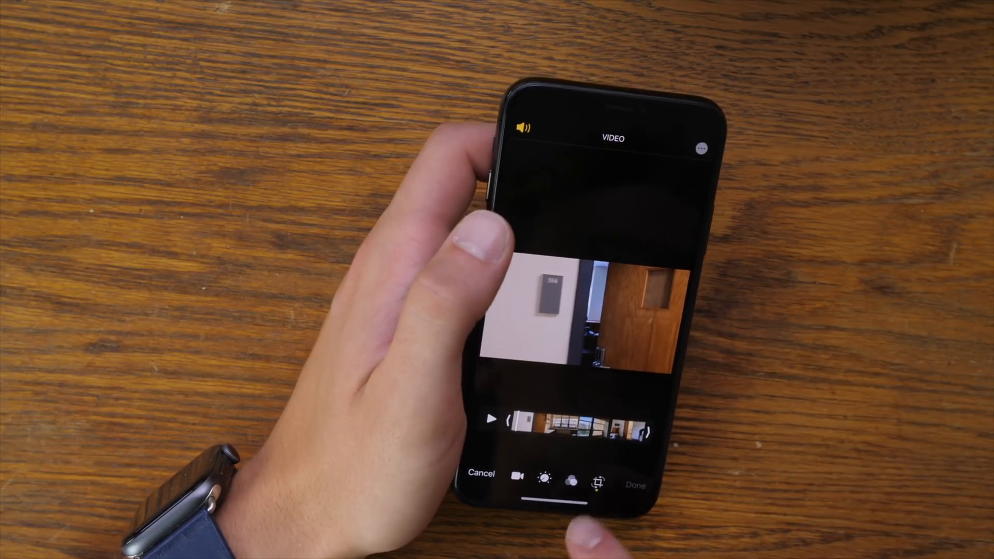
left_click(608, 483)
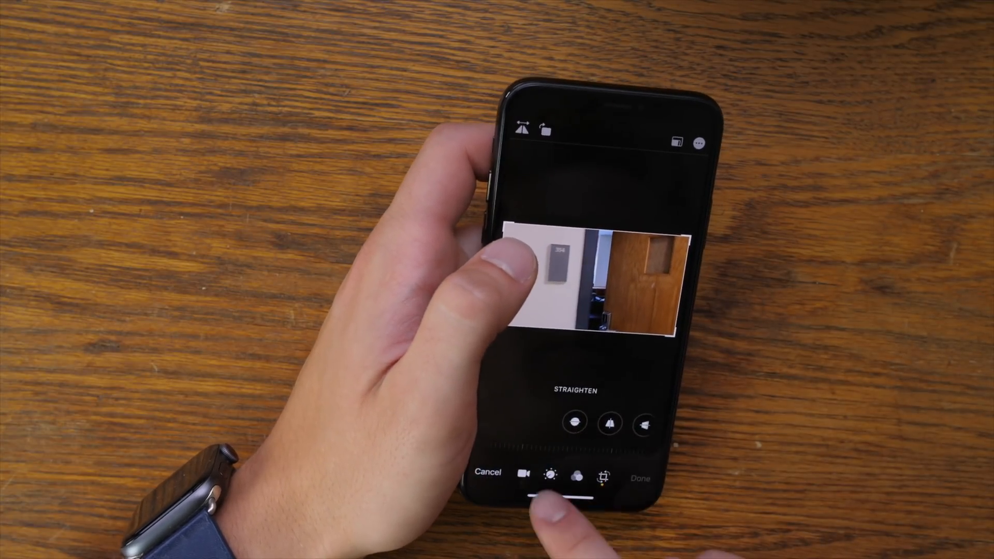
left_click(520, 474)
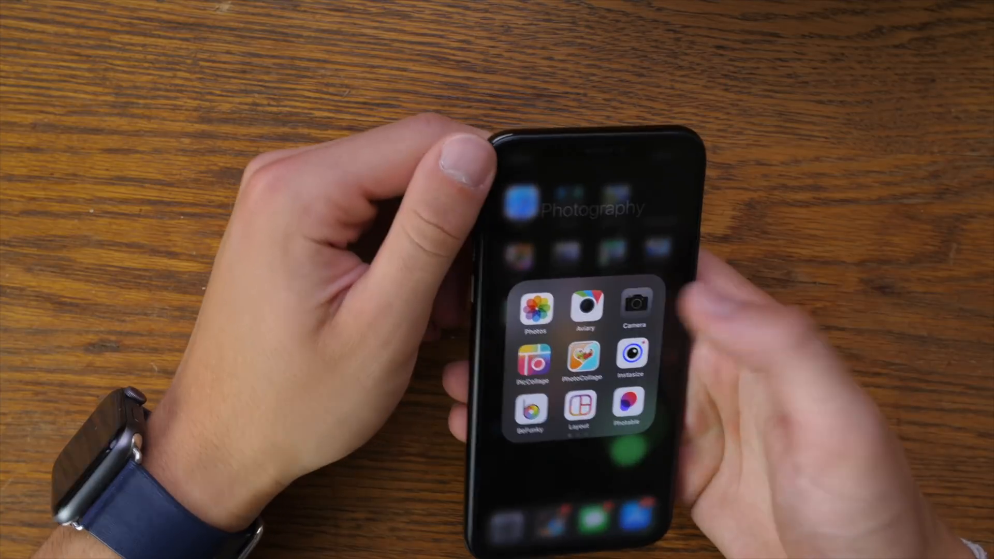
Begin the Share your Name and Photo setup and choose to pick a name and photo.
left_click(638, 311)
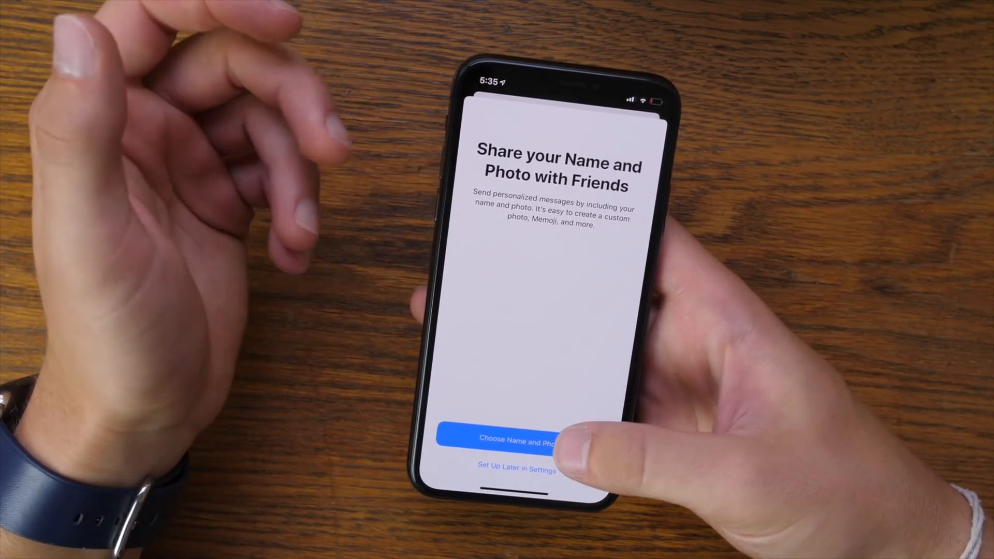
left_click(521, 451)
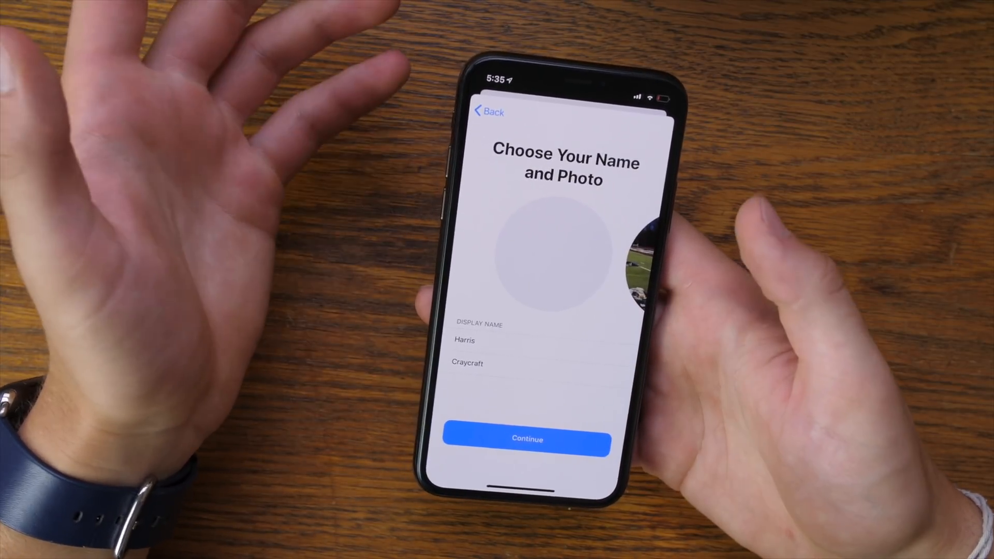